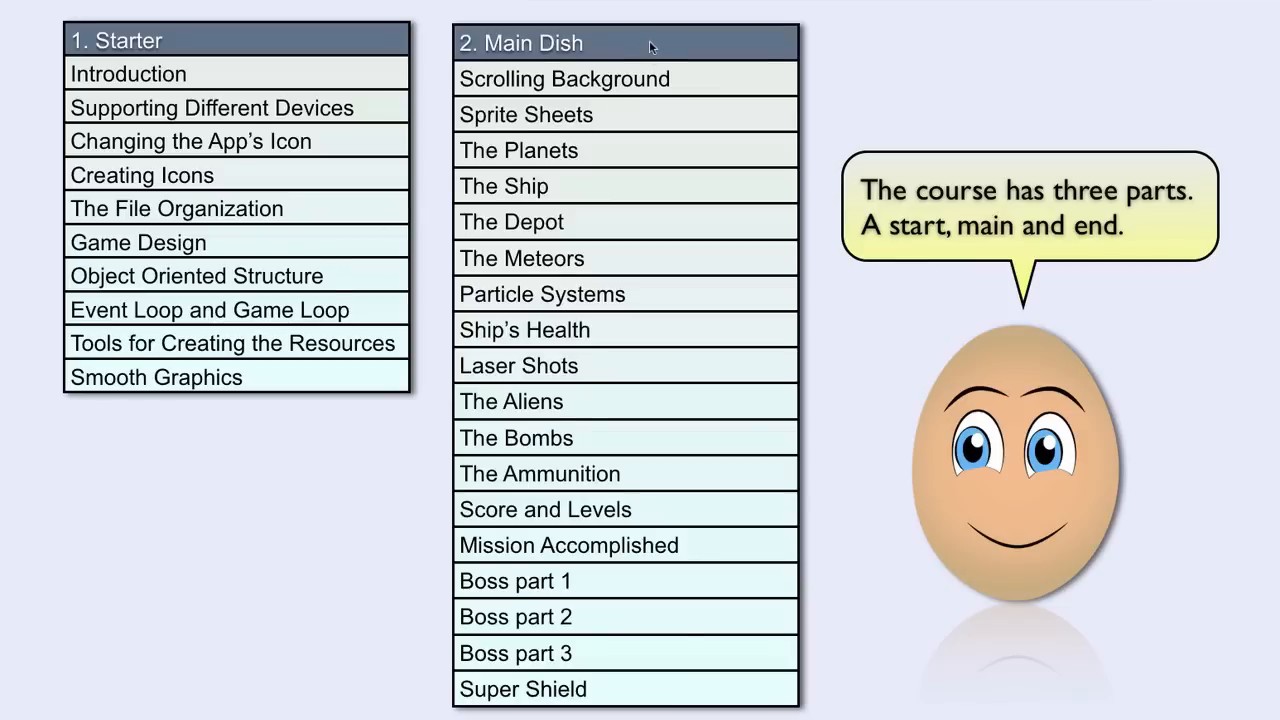
mouse_move(650, 55)
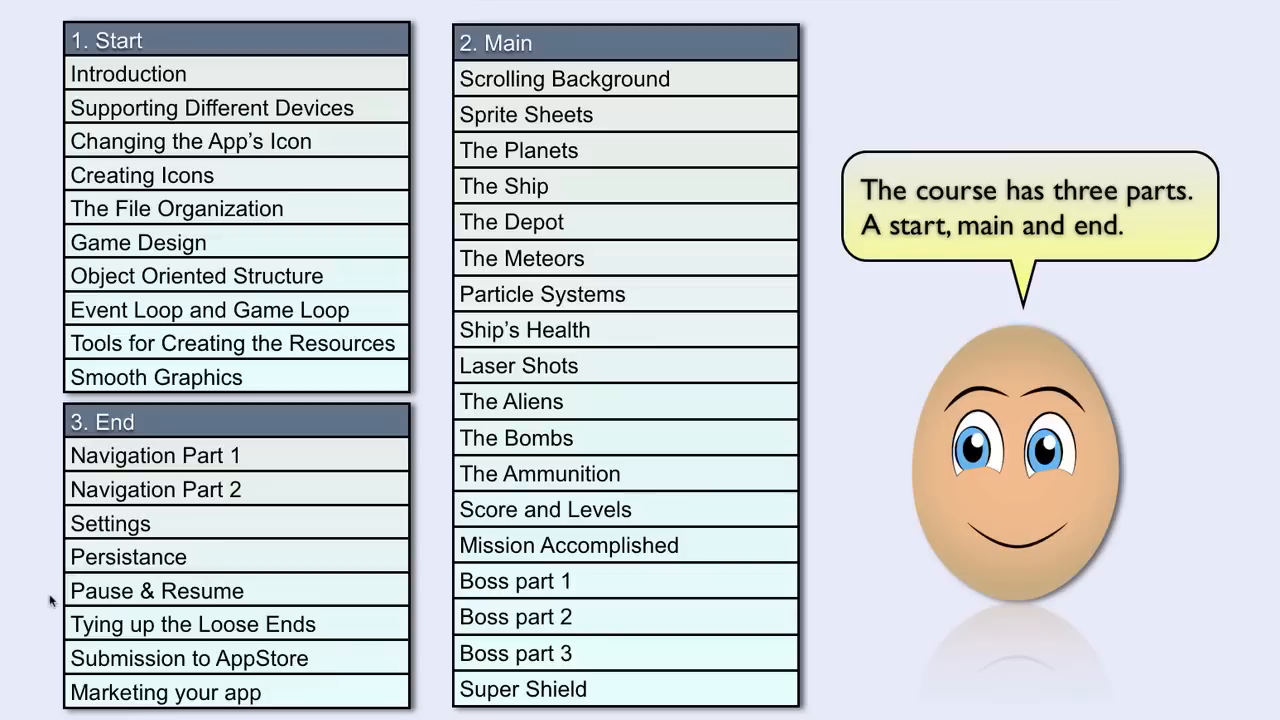
mouse_move(52, 622)
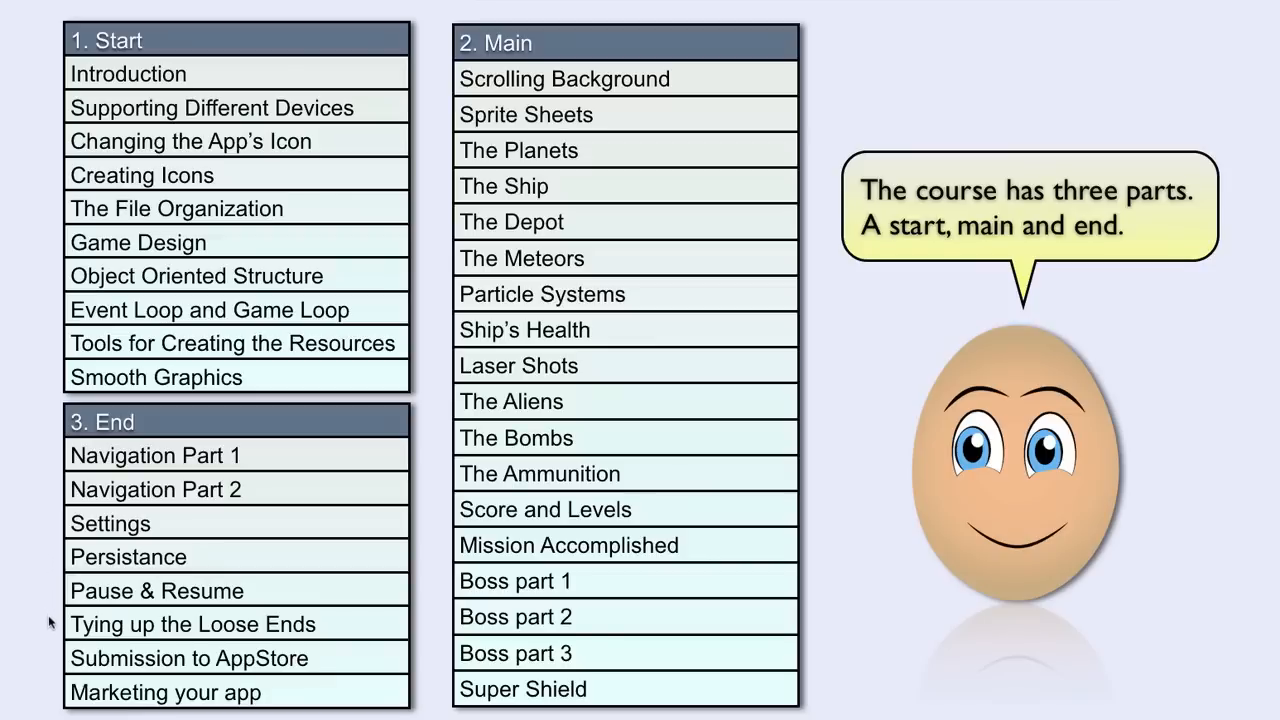